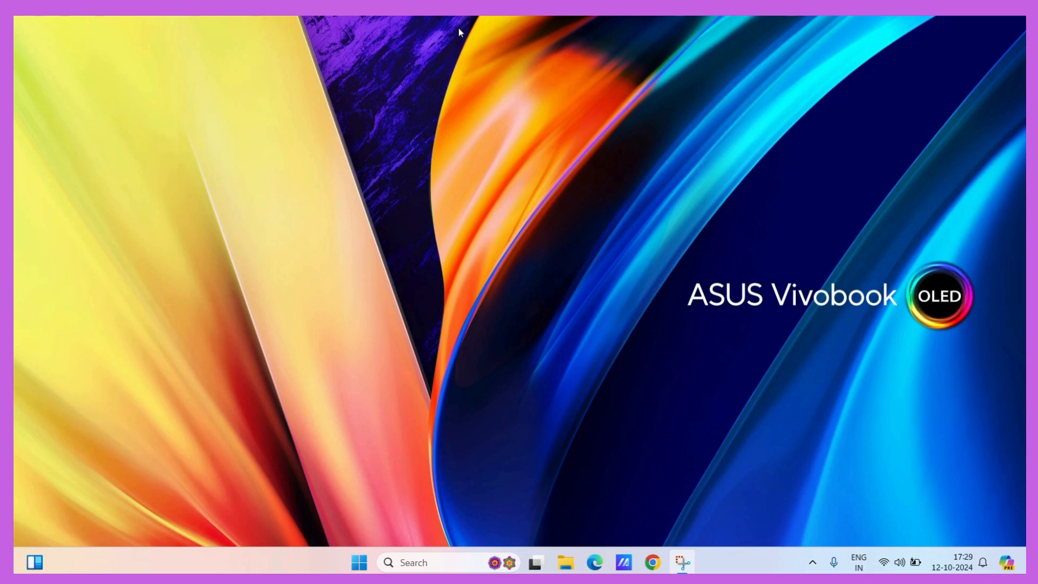
# Launch Google Chrome from the taskbar icon
pyautogui.click(652, 562)
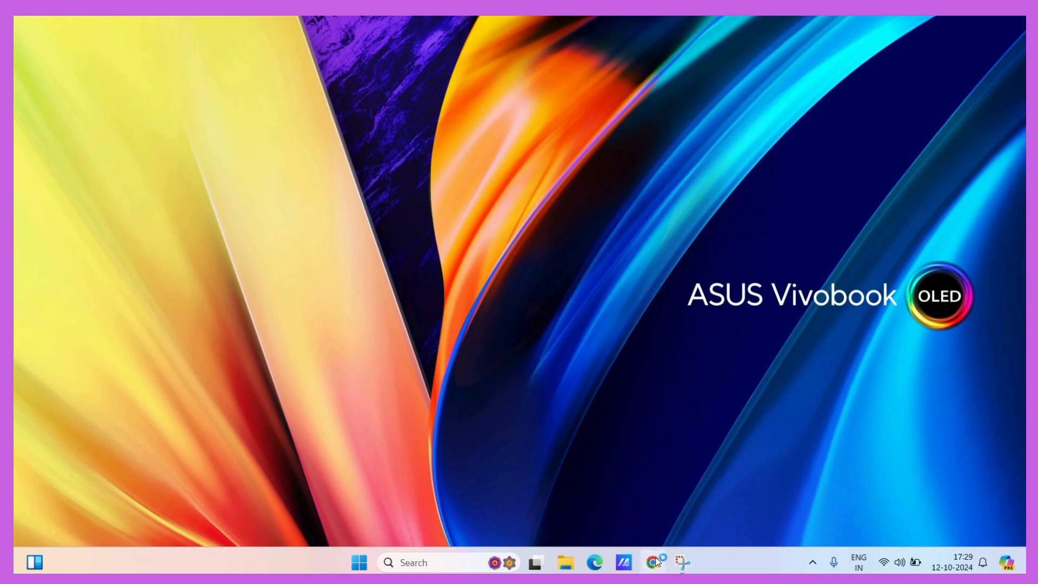
# Click the Chrome taskbar icon again while the browser opens on the New Tab page
pyautogui.click(651, 562)
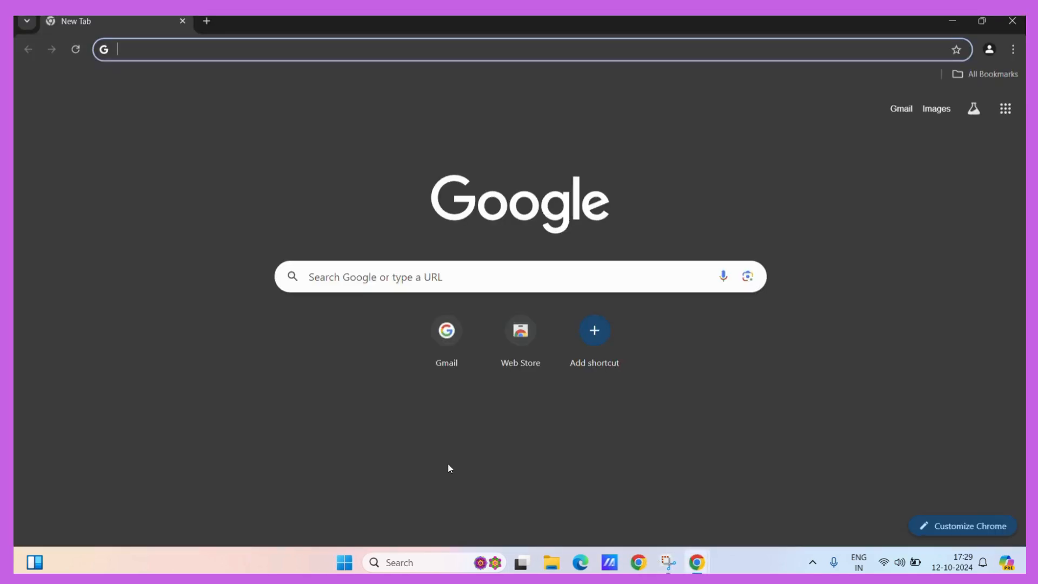
pyautogui.moveTo(730, 390)
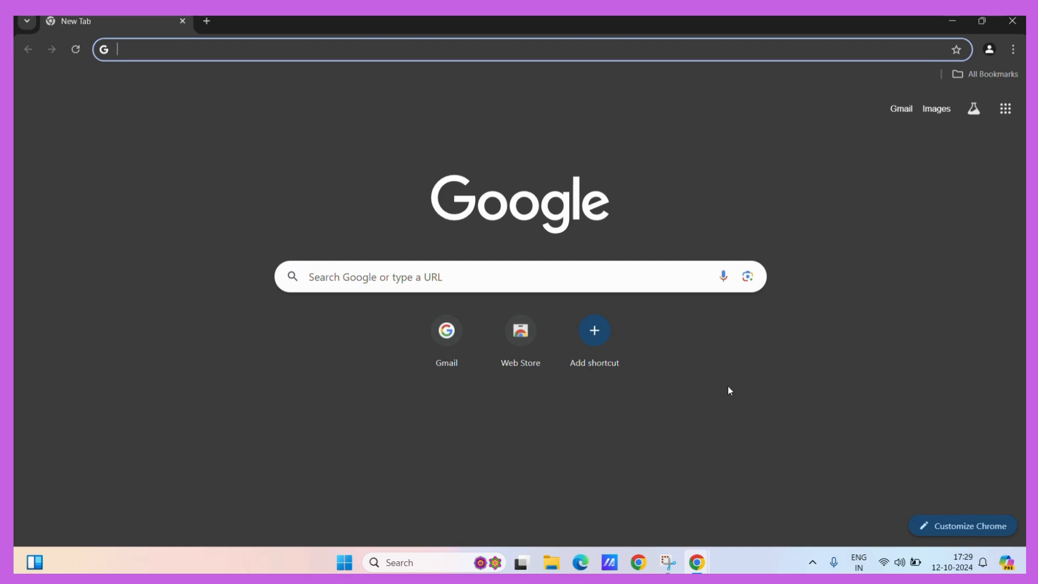
pyautogui.moveTo(656, 246)
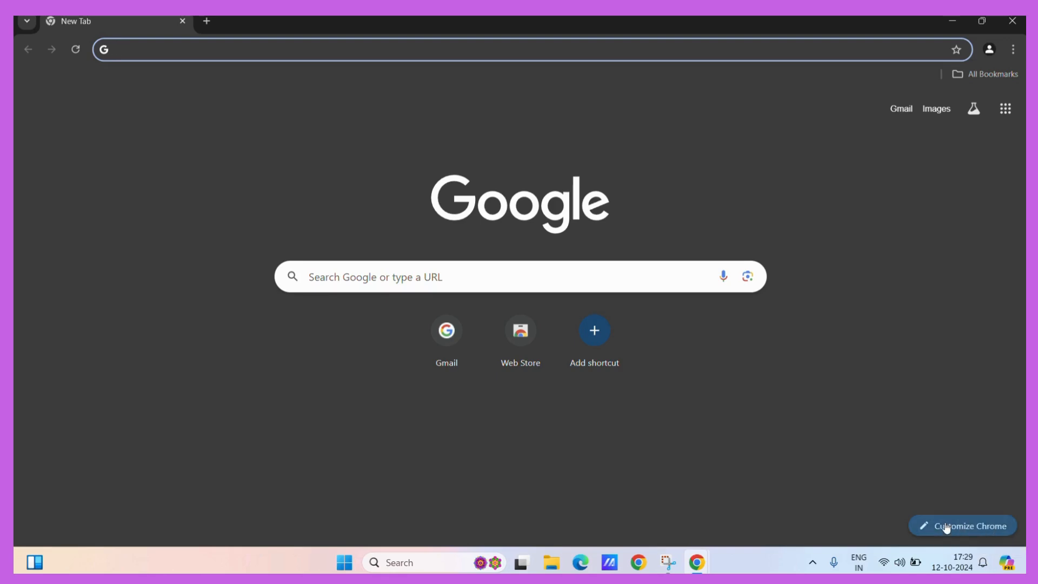
# In Customize Chrome, try dark green, teal and olive yellow swatches, settling on dark green
pyautogui.click(963, 526)
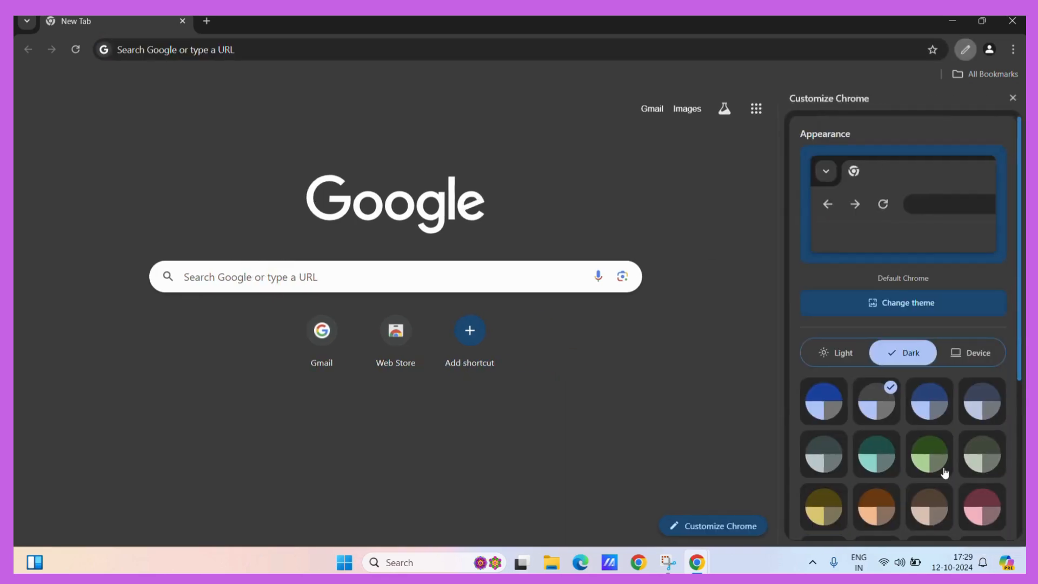
pyautogui.scroll(-3)
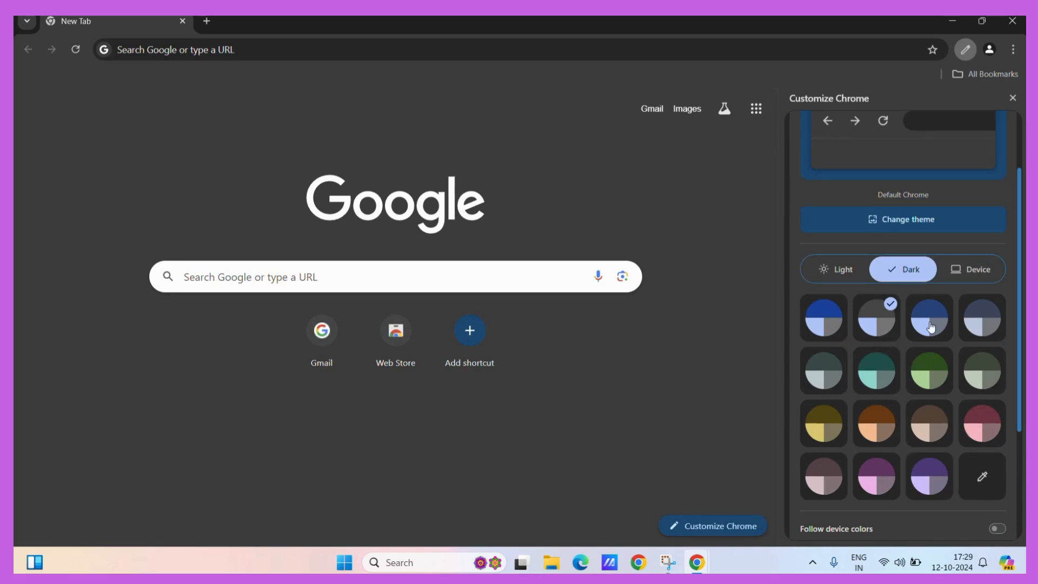
pyautogui.moveTo(905, 378)
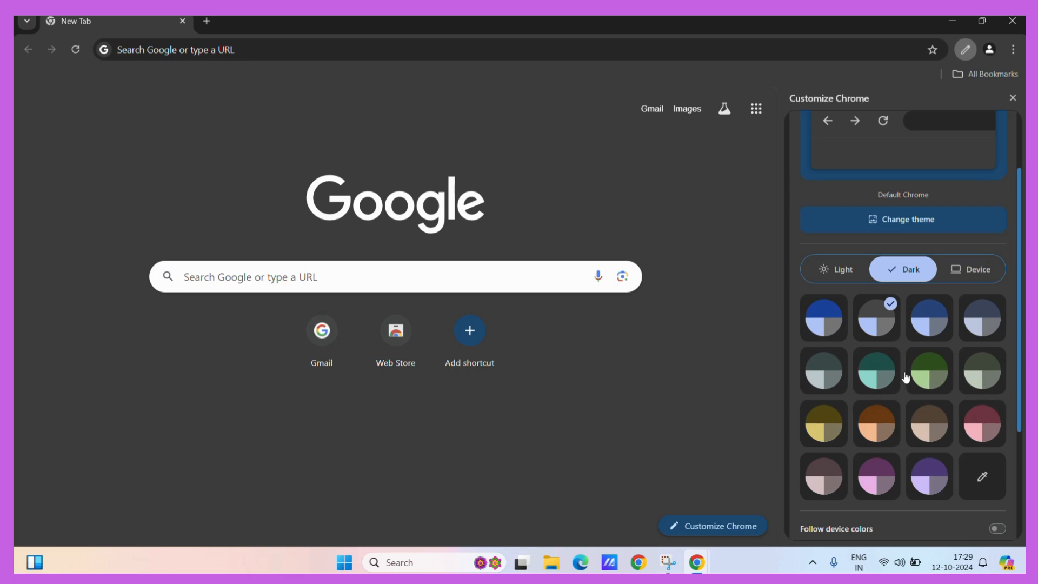
pyautogui.click(929, 371)
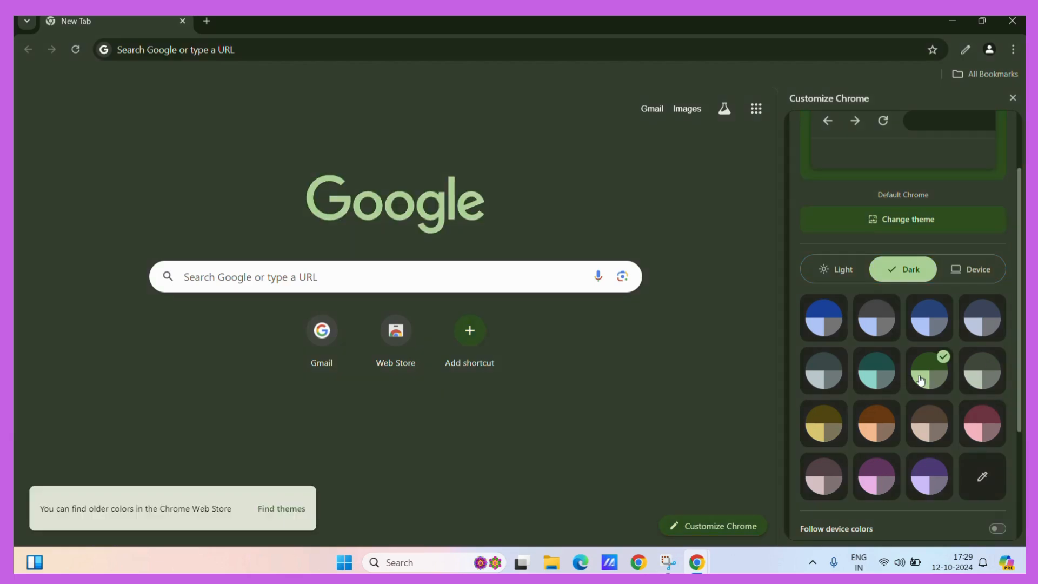
pyautogui.click(875, 369)
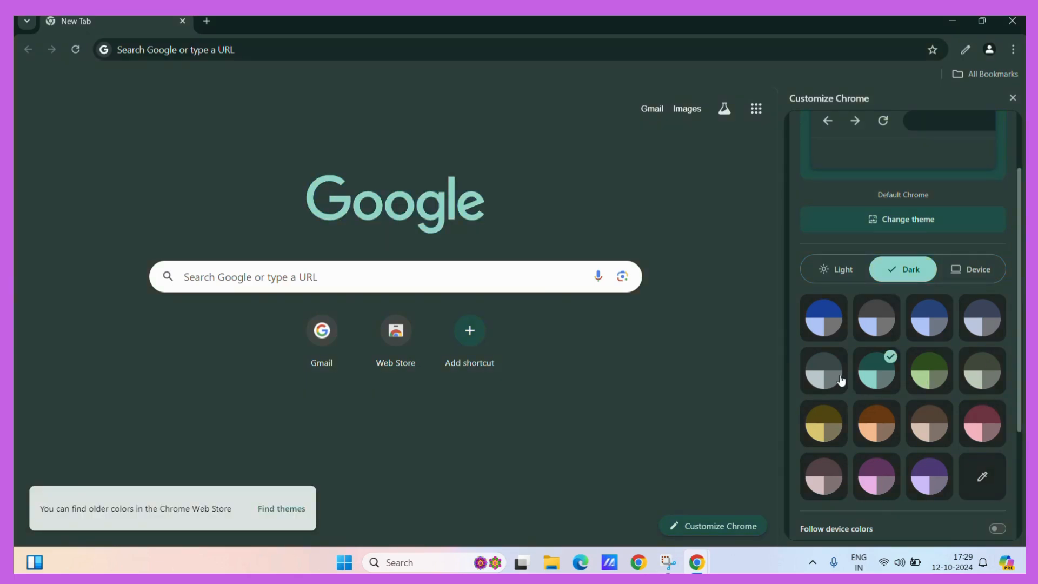
pyautogui.click(824, 424)
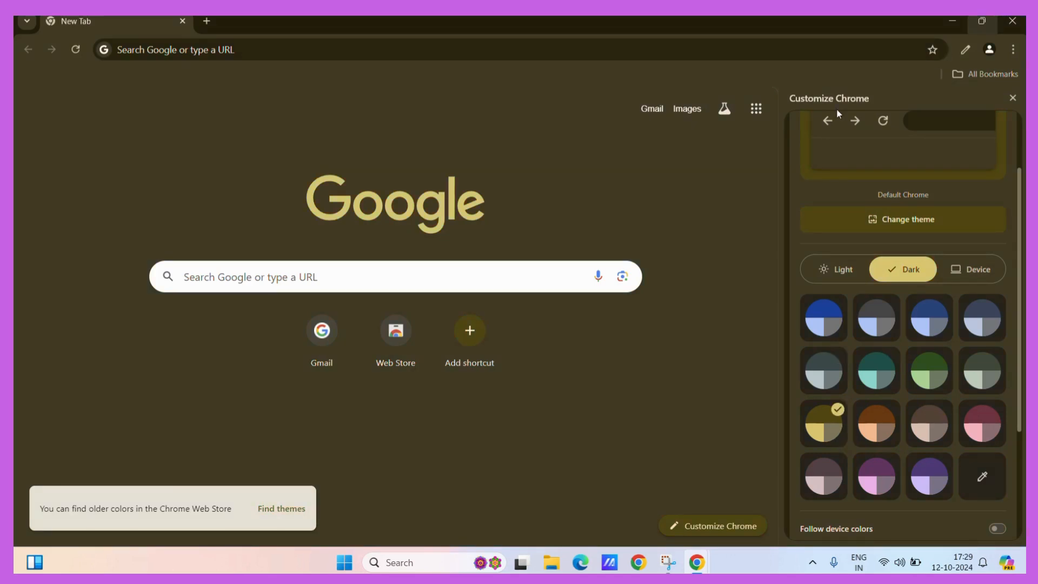
pyautogui.moveTo(380, 180)
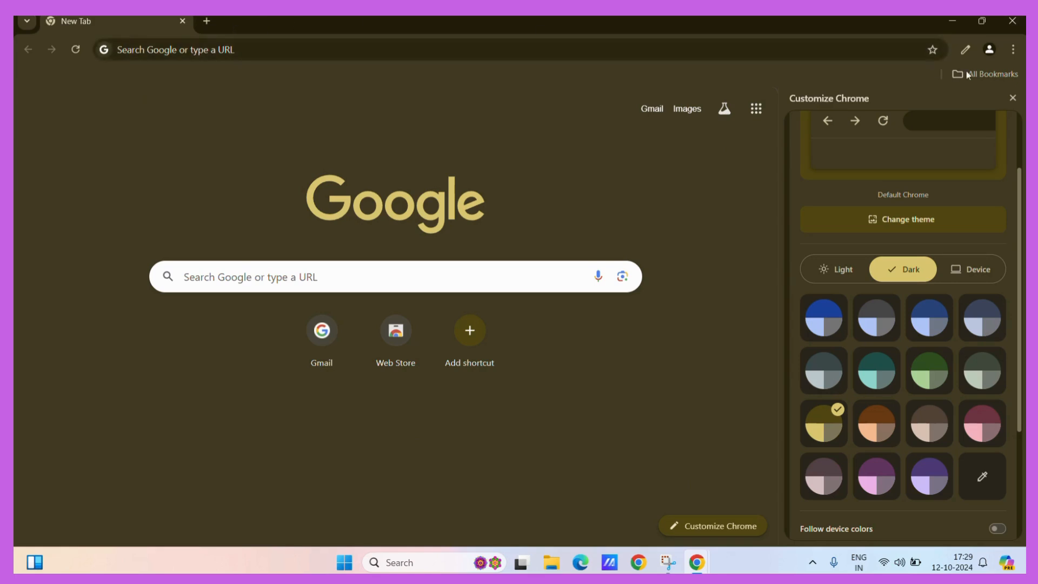
pyautogui.moveTo(940, 368)
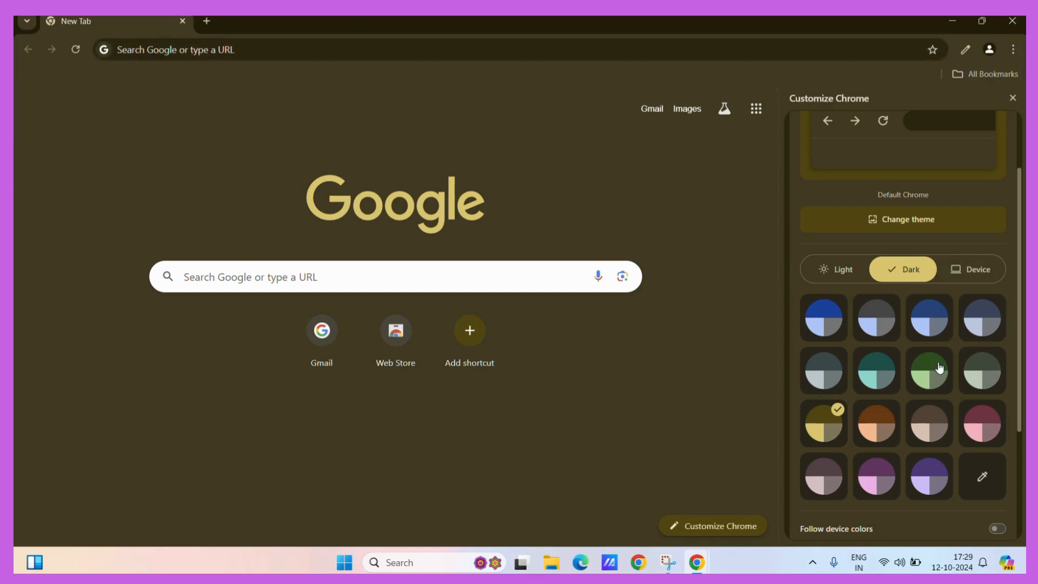
pyautogui.click(929, 370)
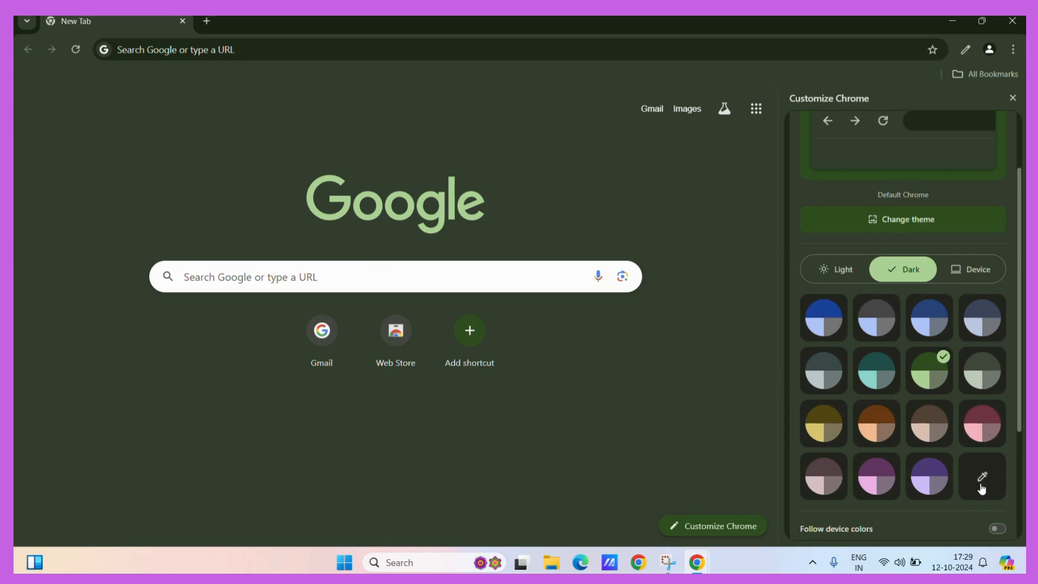
# Pick a custom colour, sliding its hue through purple to pink, then close the panel
pyautogui.click(982, 476)
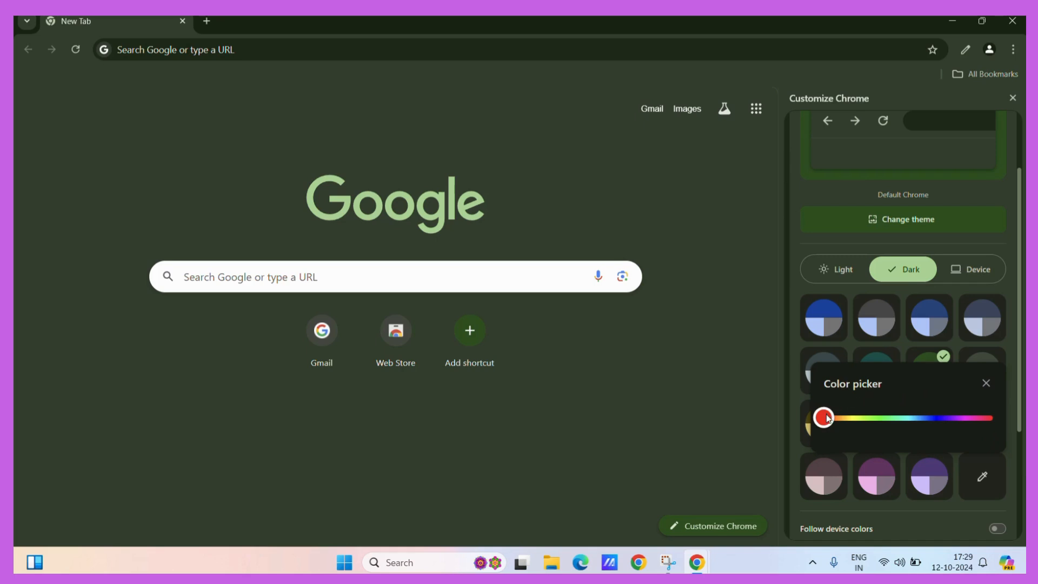
pyautogui.moveTo(823, 417); pyautogui.dragTo(959, 417)
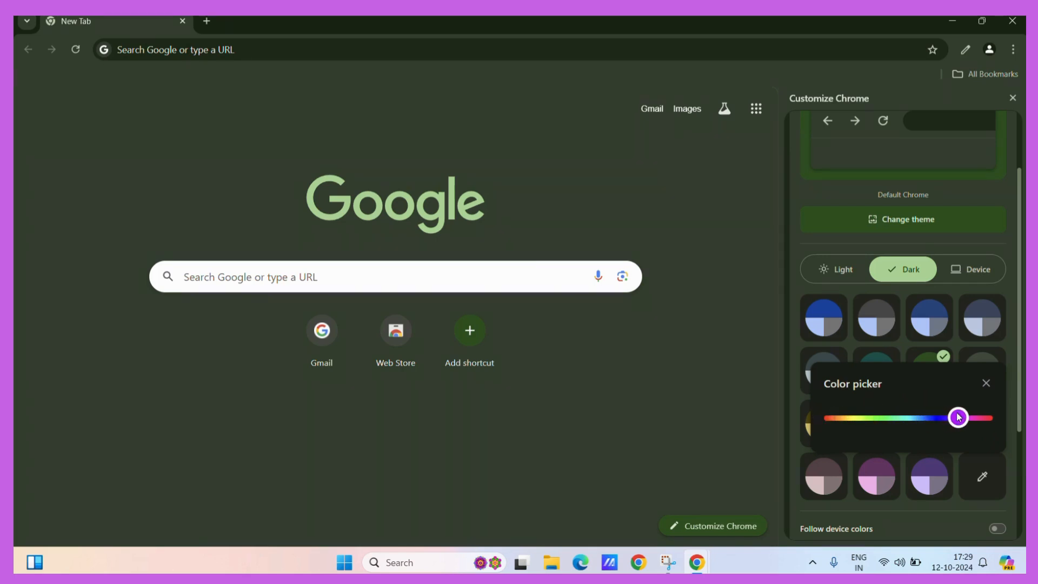
pyautogui.moveTo(958, 418); pyautogui.dragTo(978, 417)
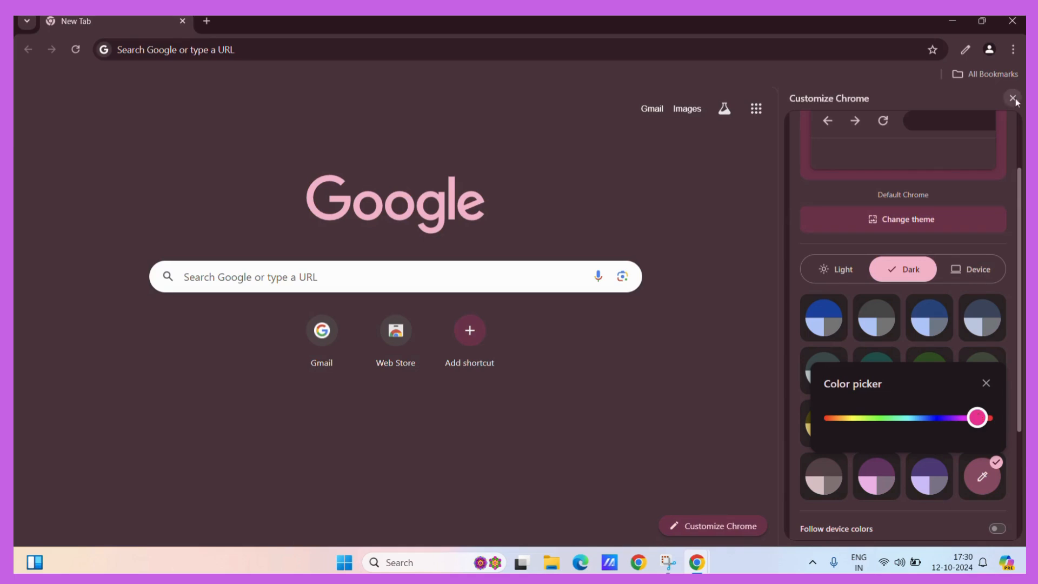
pyautogui.click(1012, 98)
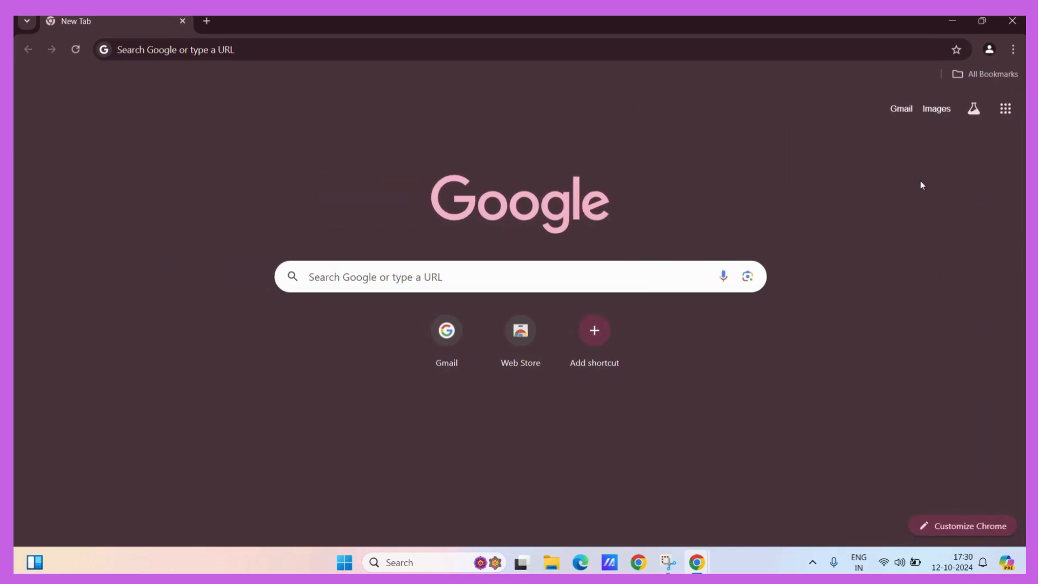